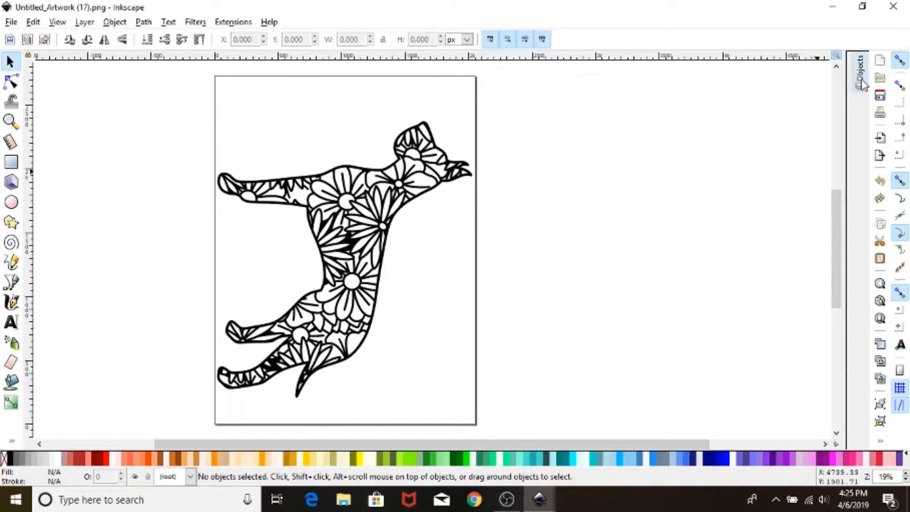
{"action": "mouse_move", "coordinate": [307, 311]}
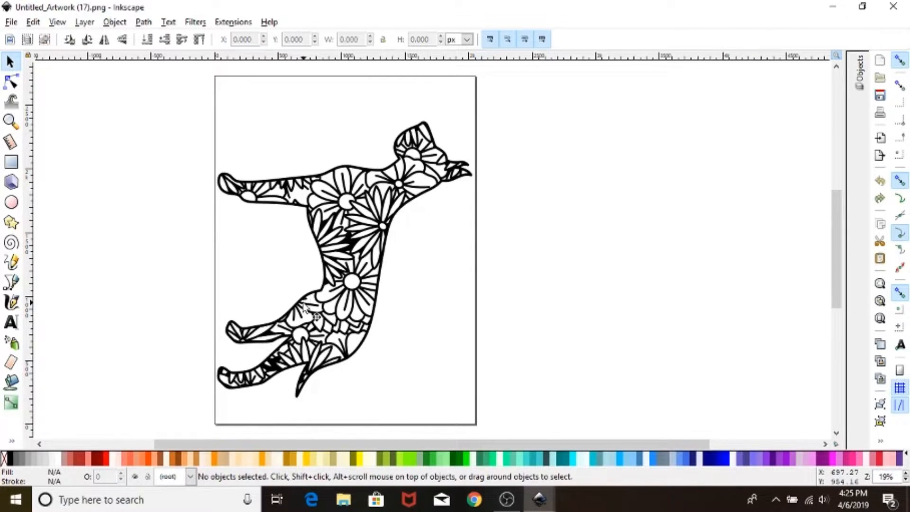
{"action": "mouse_move", "coordinate": [377, 165]}
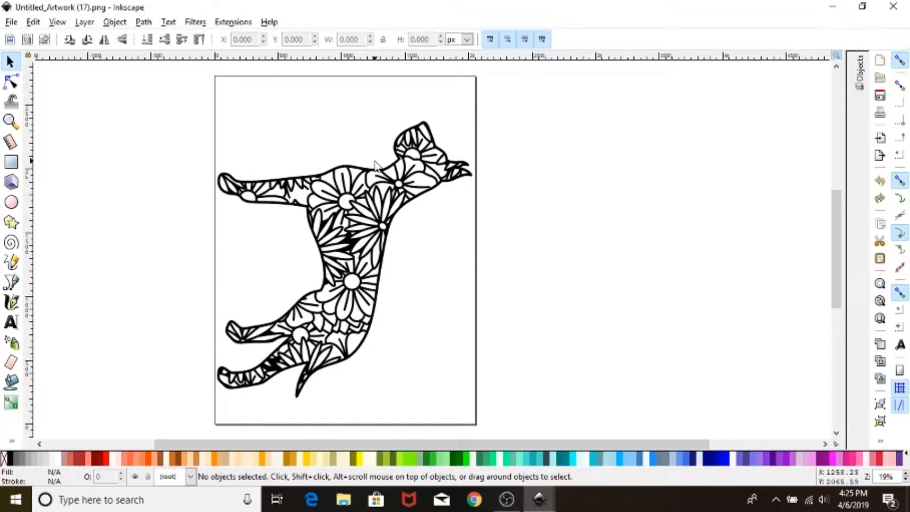
{"action": "mouse_move", "coordinate": [344, 281]}
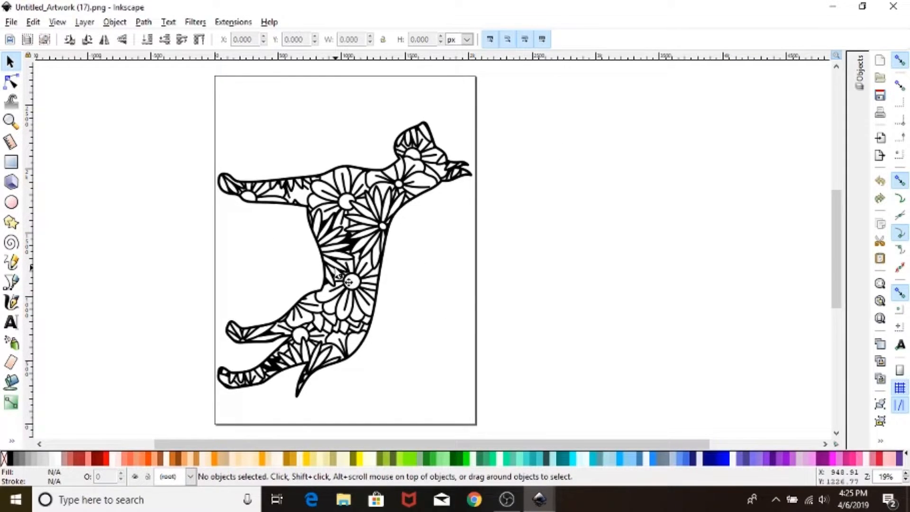
{"action": "mouse_move", "coordinate": [345, 282]}
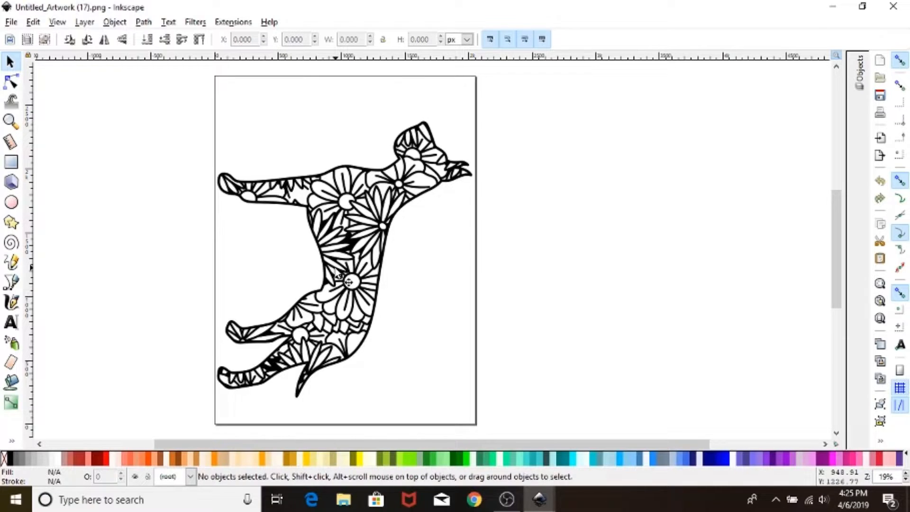
{"action": "mouse_move", "coordinate": [391, 273]}
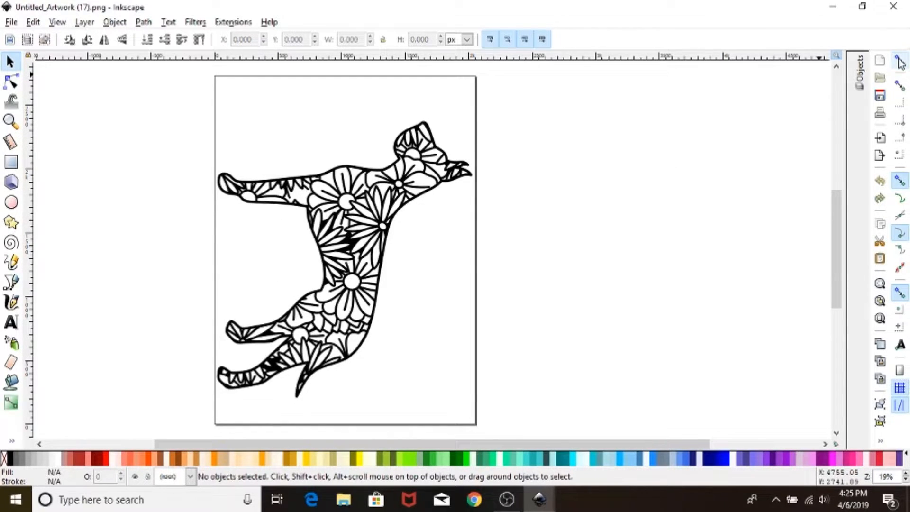
{"action": "mouse_move", "coordinate": [899, 62]}
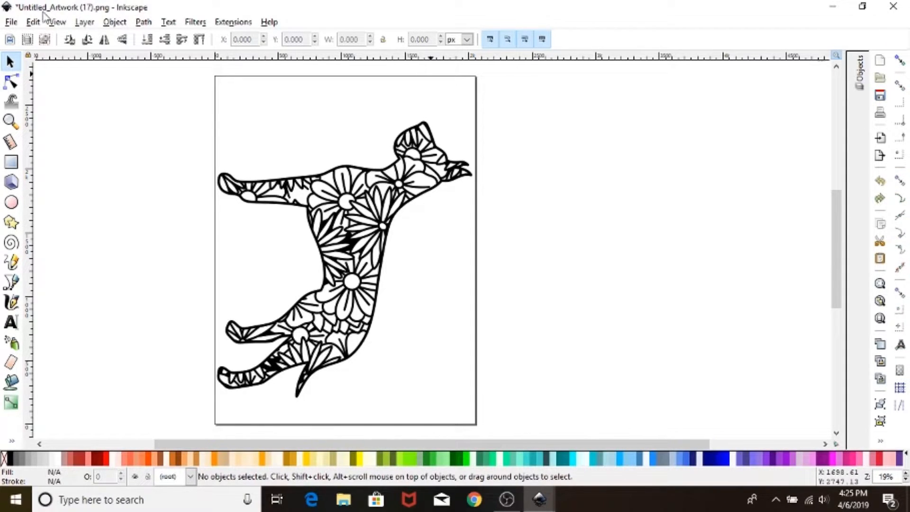
Step: Select the embedded dog image (image30) from the Objects panel
{"action": "left_click", "coordinate": [269, 22]}
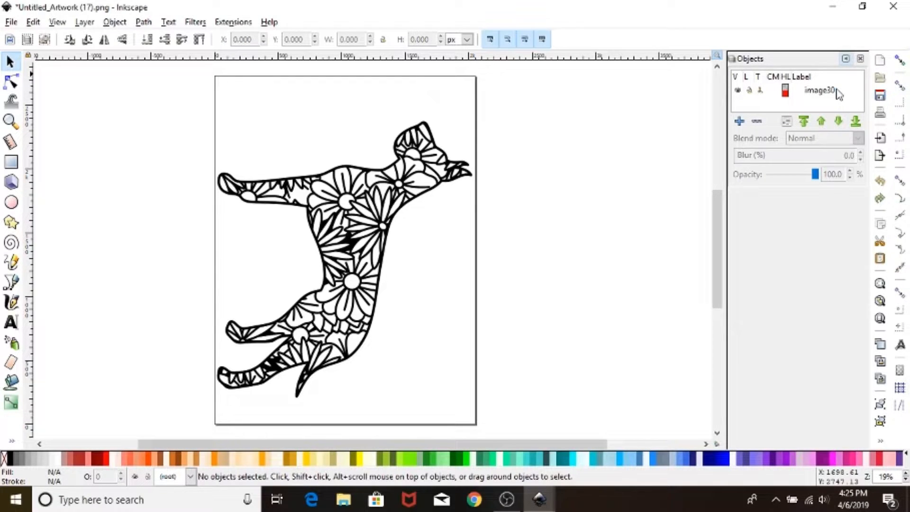
{"action": "left_click", "coordinate": [819, 90]}
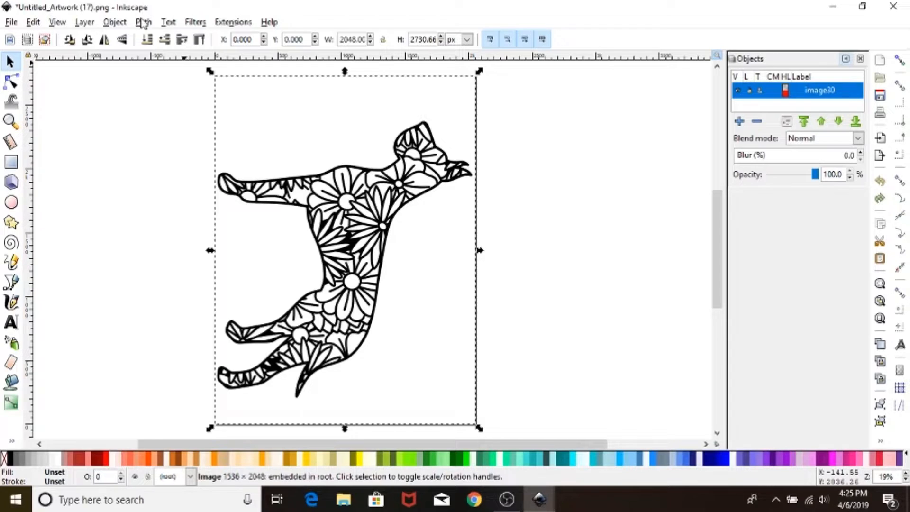
Step: Trace the dog bitmap into a vector path using the Brightness cutoff mode
{"action": "left_click", "coordinate": [143, 21]}
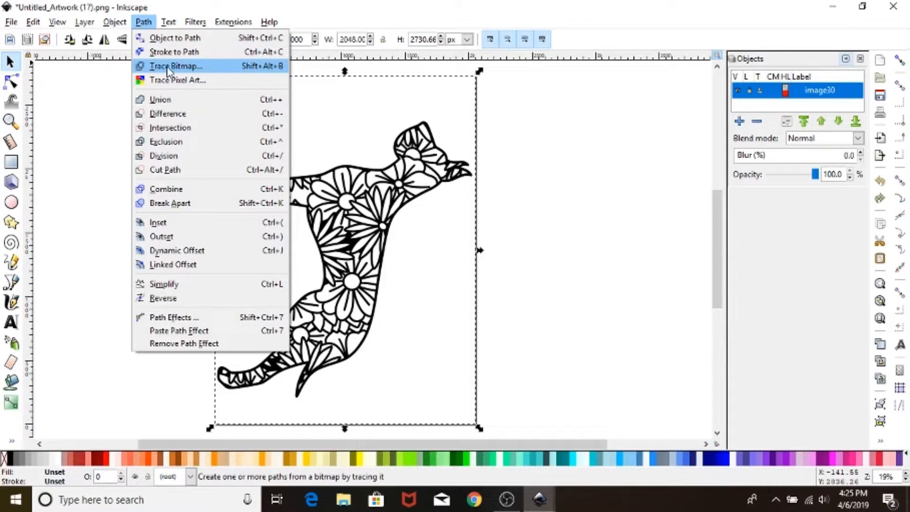
{"action": "left_click", "coordinate": [177, 66]}
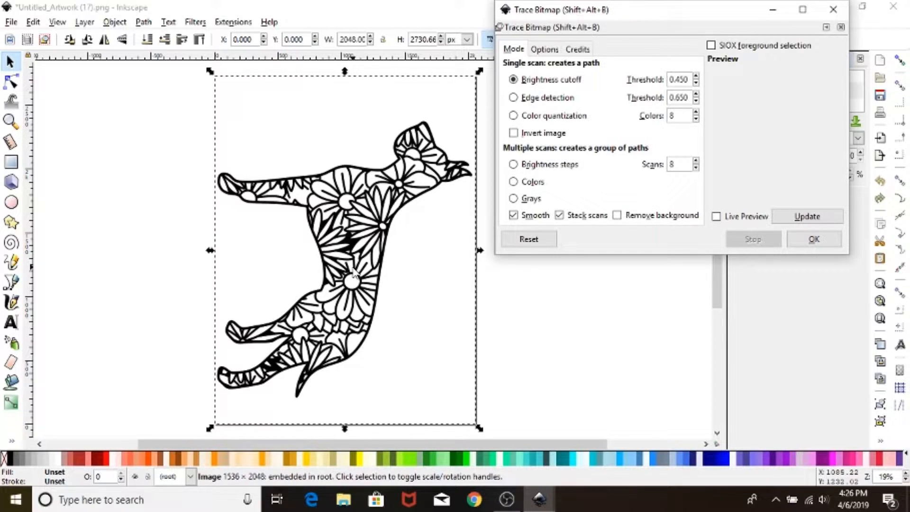
{"action": "mouse_move", "coordinate": [813, 239]}
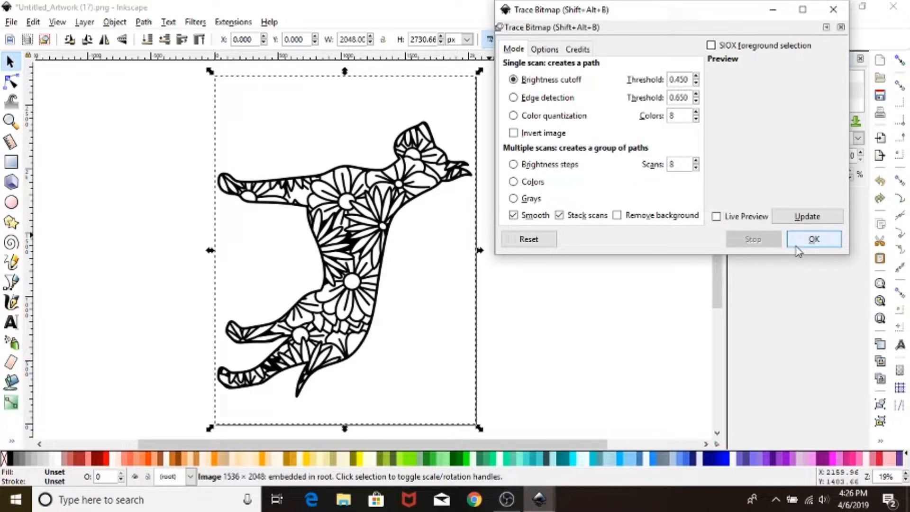
{"action": "left_click", "coordinate": [813, 239]}
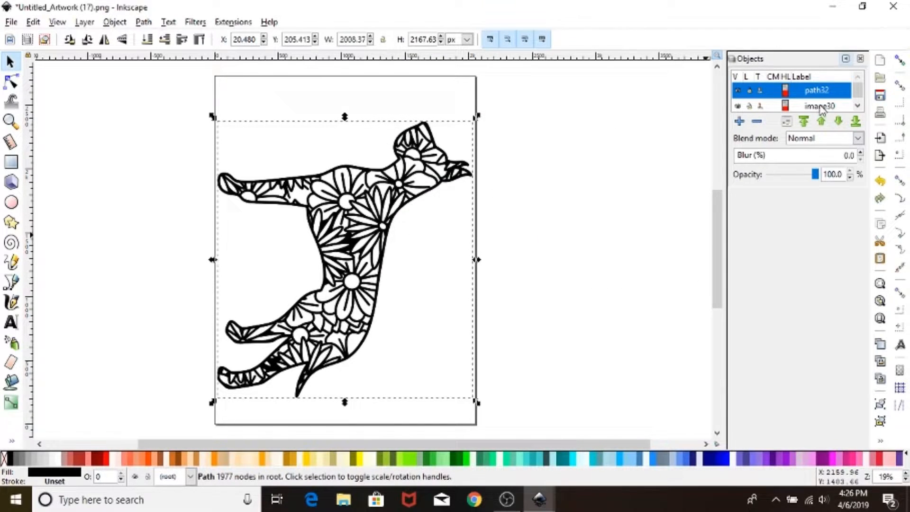
Step: Remove image30 so only the traced path32 remains, and select it
{"action": "left_click", "coordinate": [818, 105]}
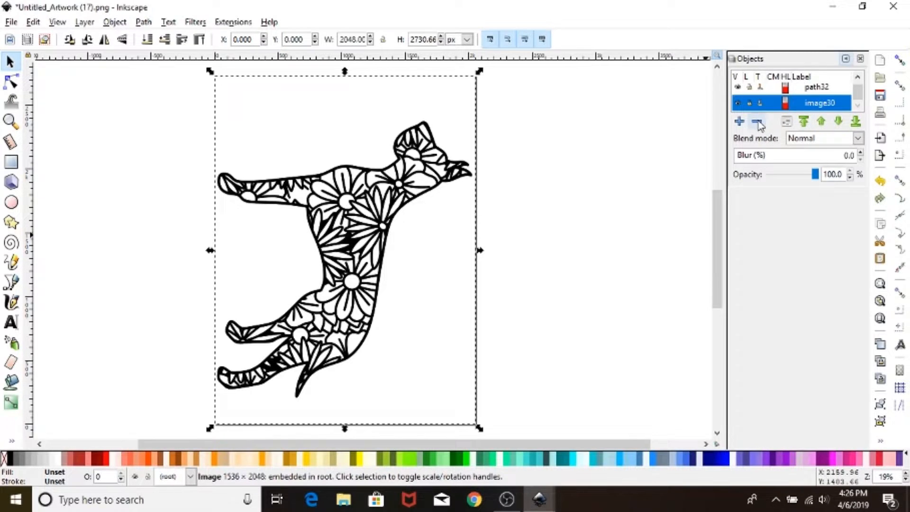
{"action": "mouse_move", "coordinate": [759, 122]}
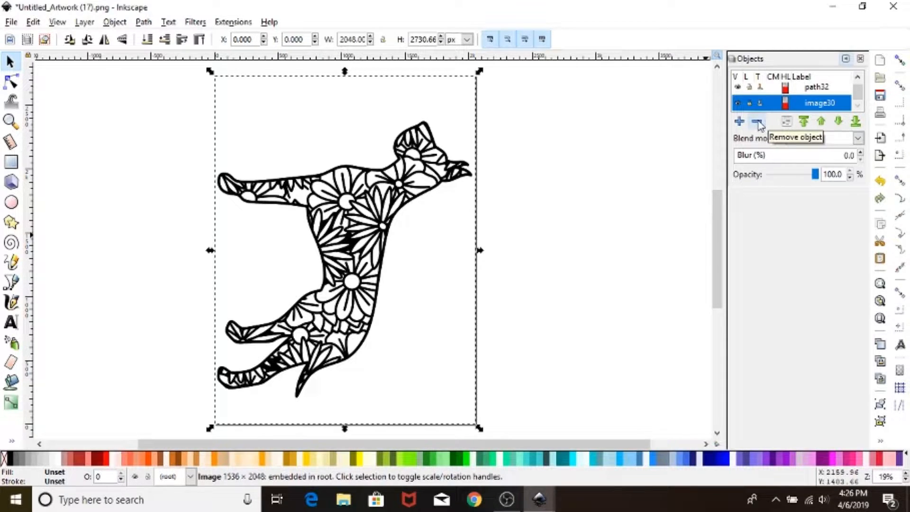
{"action": "left_click", "coordinate": [757, 121]}
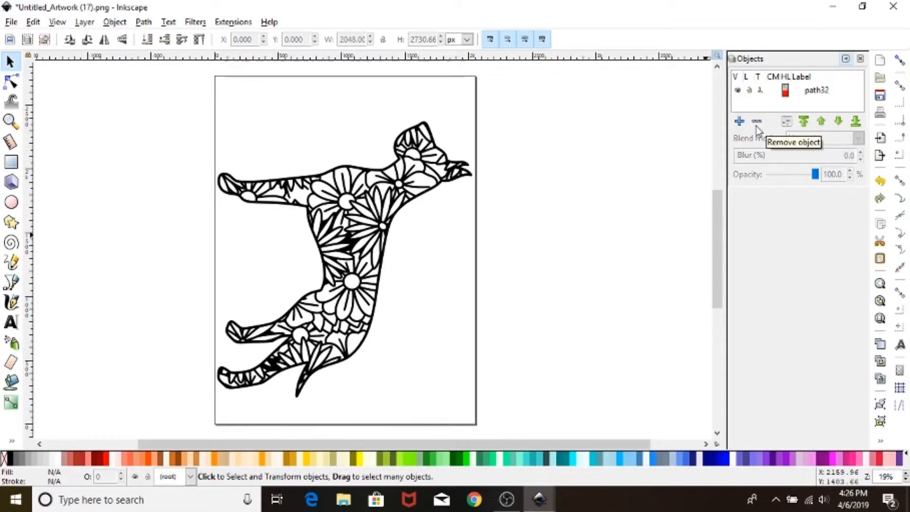
{"action": "left_click", "coordinate": [815, 90]}
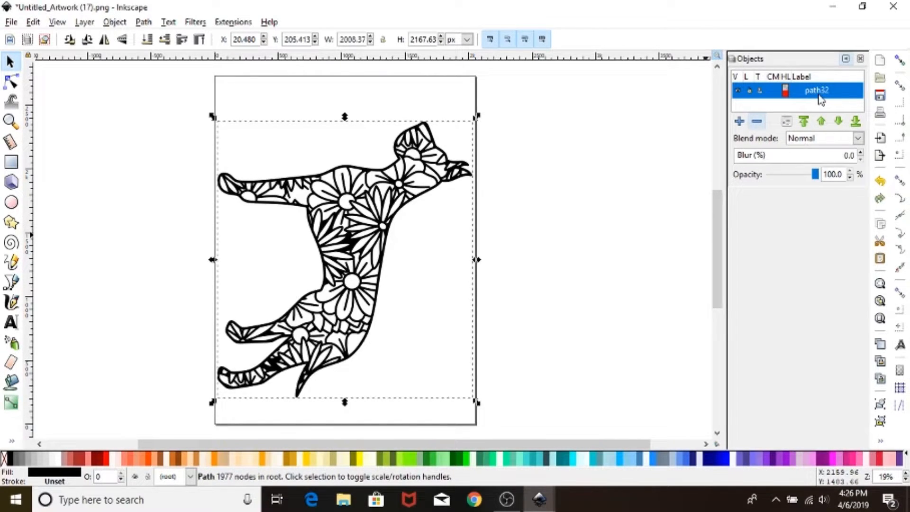
{"action": "mouse_move", "coordinate": [180, 6]}
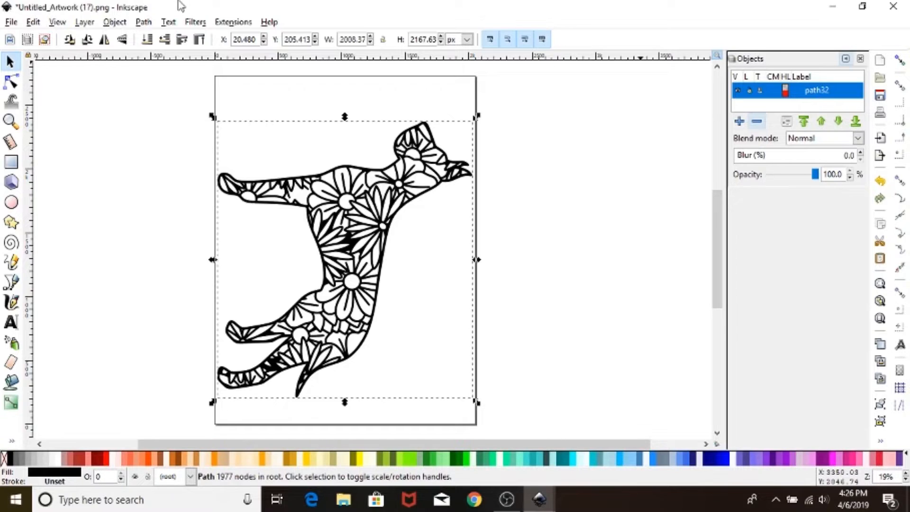
{"action": "mouse_move", "coordinate": [147, 156]}
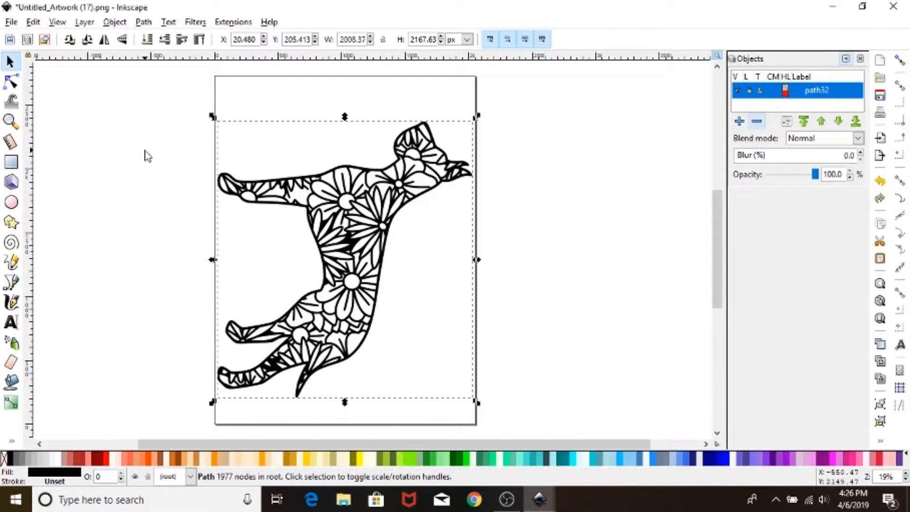
{"action": "mouse_move", "coordinate": [110, 6]}
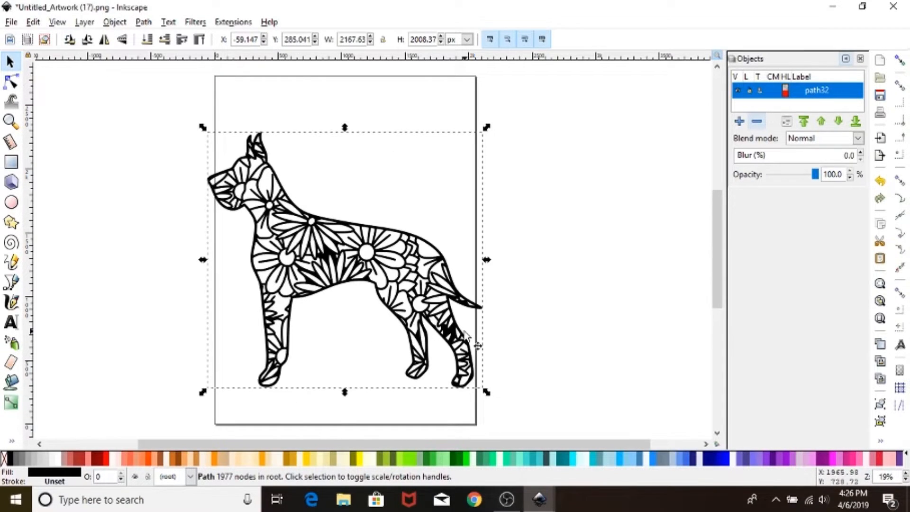
{"action": "mouse_move", "coordinate": [377, 61]}
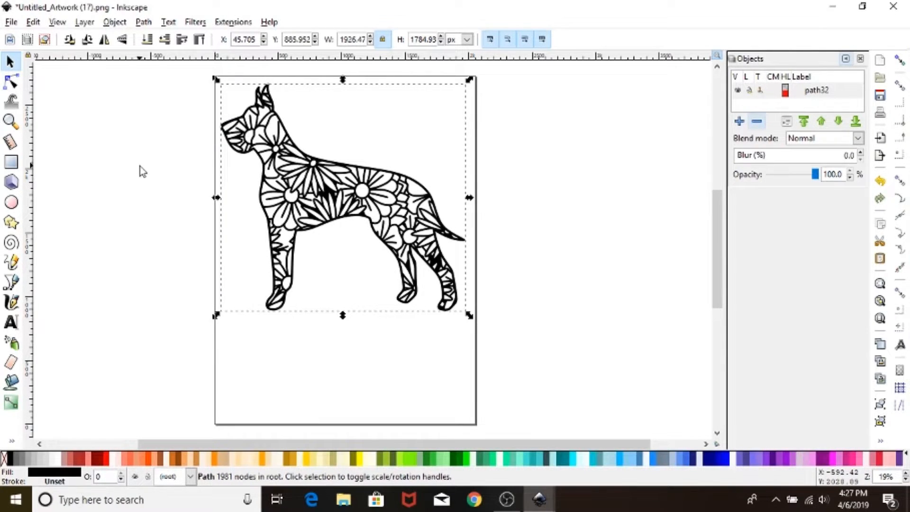
Step: Deselect and reselect the upright traced dog to check its placement
{"action": "left_click", "coordinate": [339, 200]}
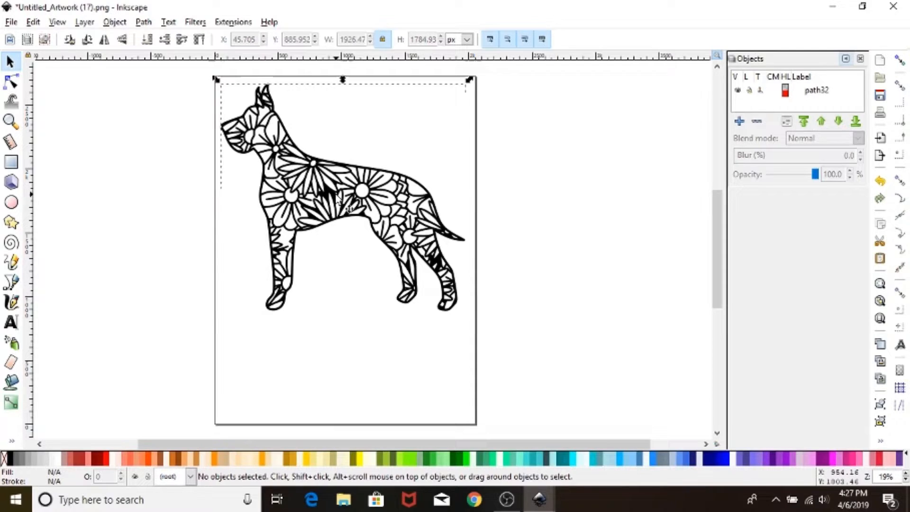
{"action": "left_click", "coordinate": [342, 203]}
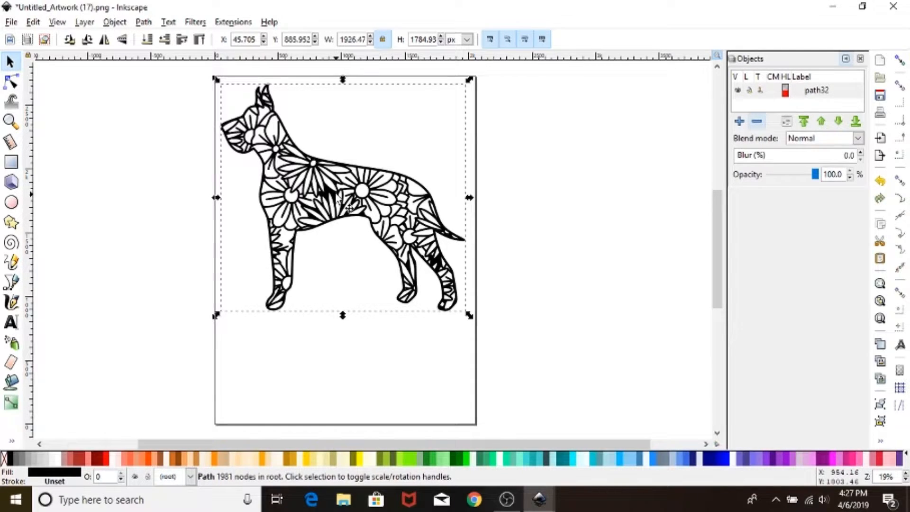
{"action": "mouse_move", "coordinate": [796, 91]}
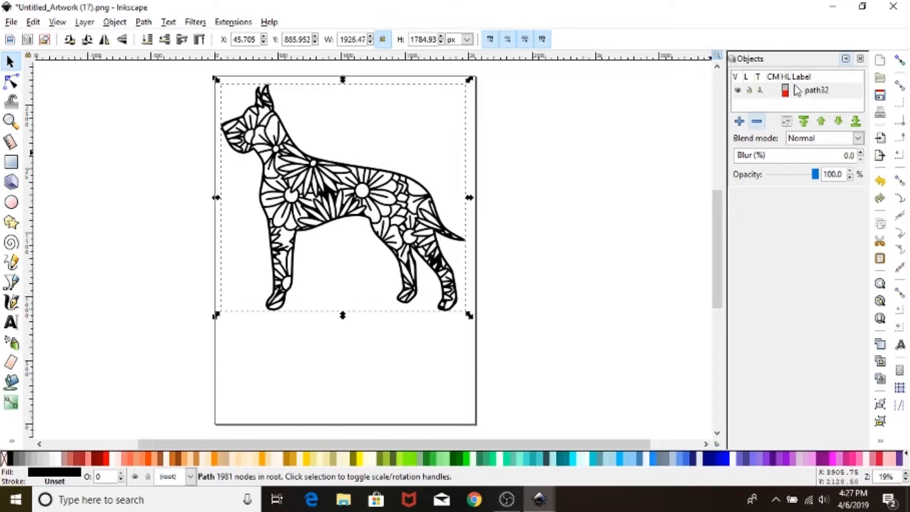
{"action": "mouse_move", "coordinate": [206, 6]}
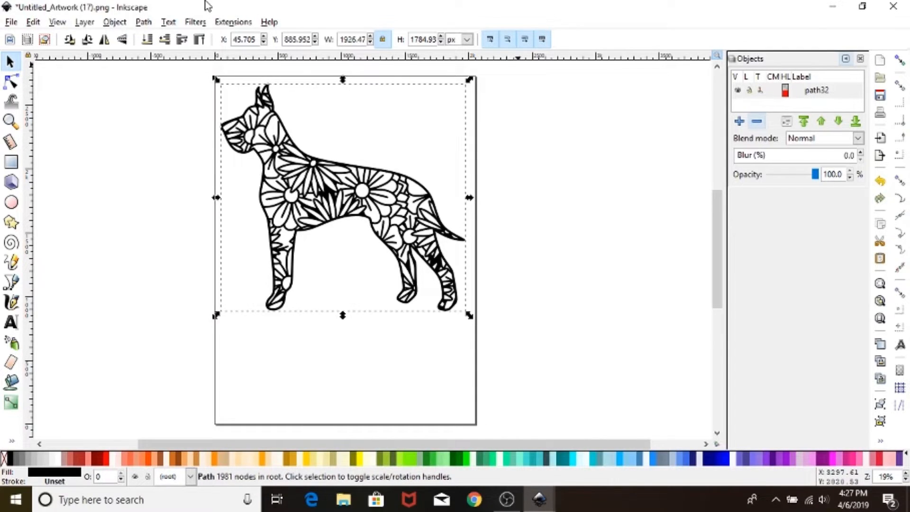
{"action": "mouse_move", "coordinate": [147, 27]}
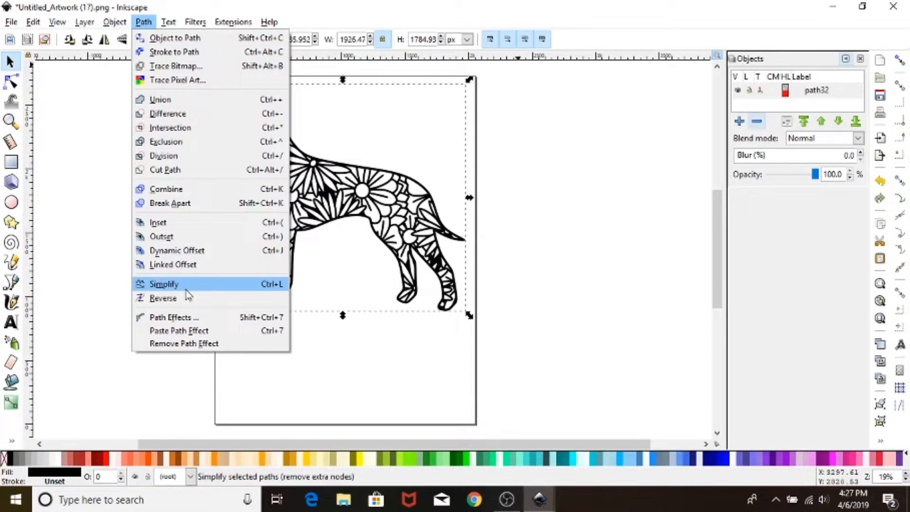
Step: Apply Linked Offset to the dog path to form a surrounding silhouette
{"action": "left_click", "coordinate": [164, 284]}
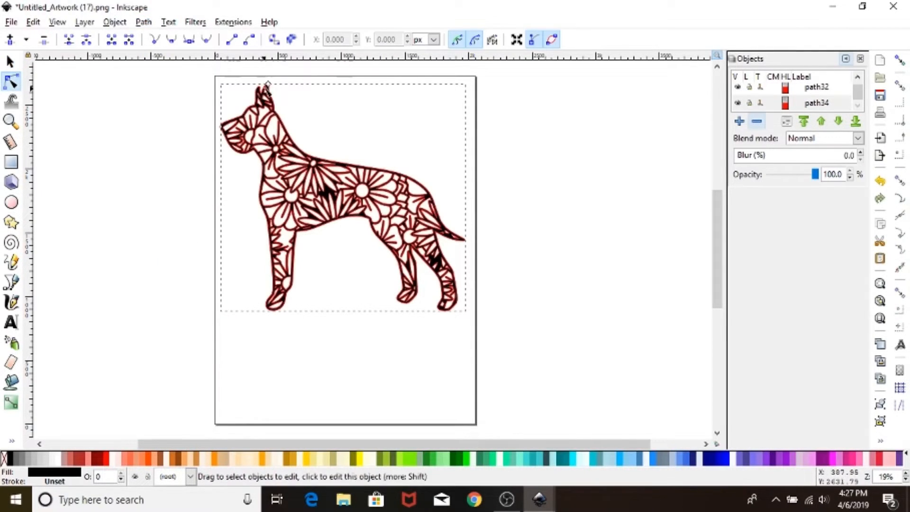
{"action": "mouse_move", "coordinate": [273, 90]}
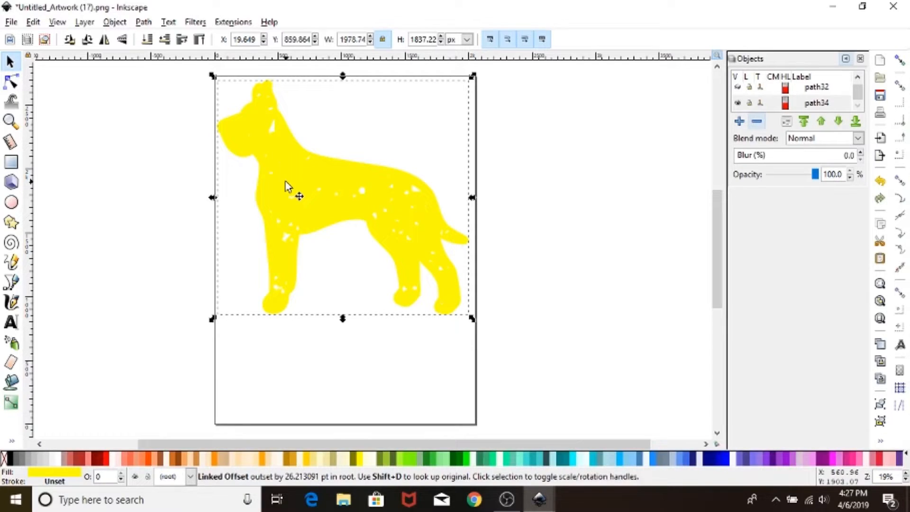
{"action": "mouse_move", "coordinate": [270, 87]}
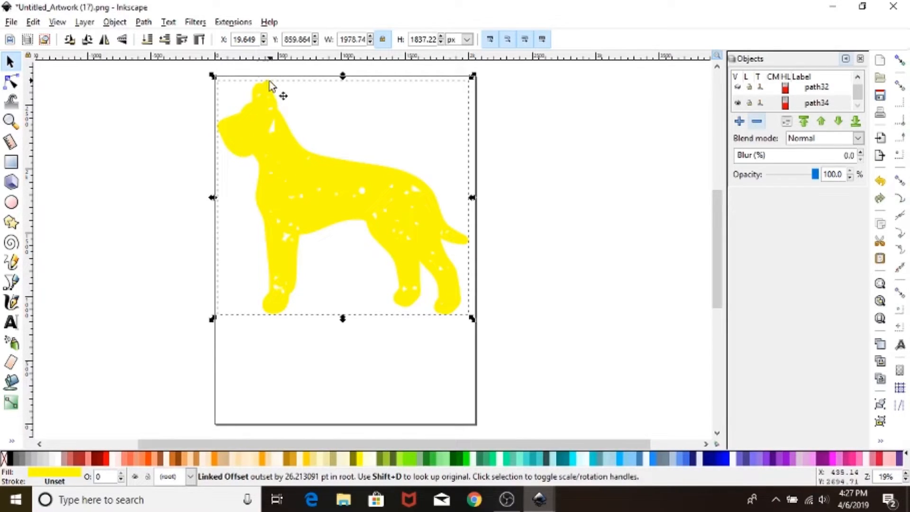
{"action": "mouse_move", "coordinate": [318, 177]}
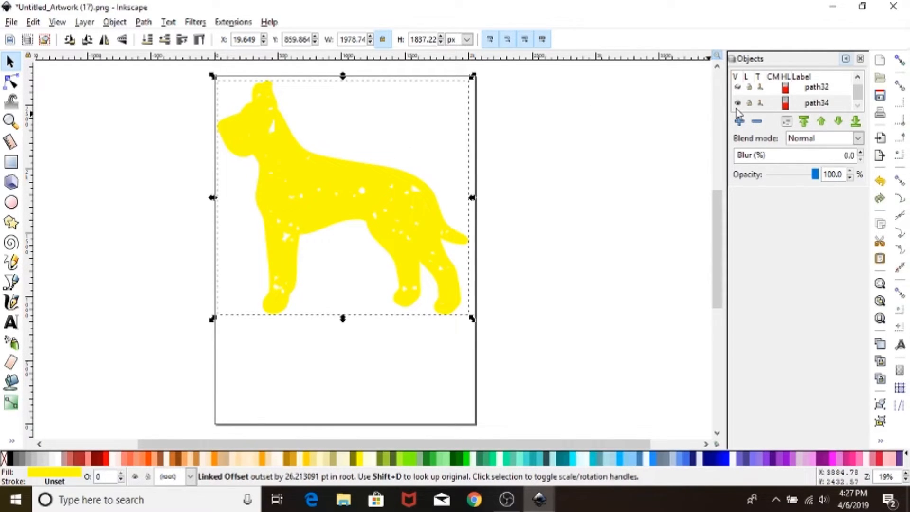
Step: Bring up the Path menu for the yellow offset silhouette
{"action": "left_click", "coordinate": [143, 22]}
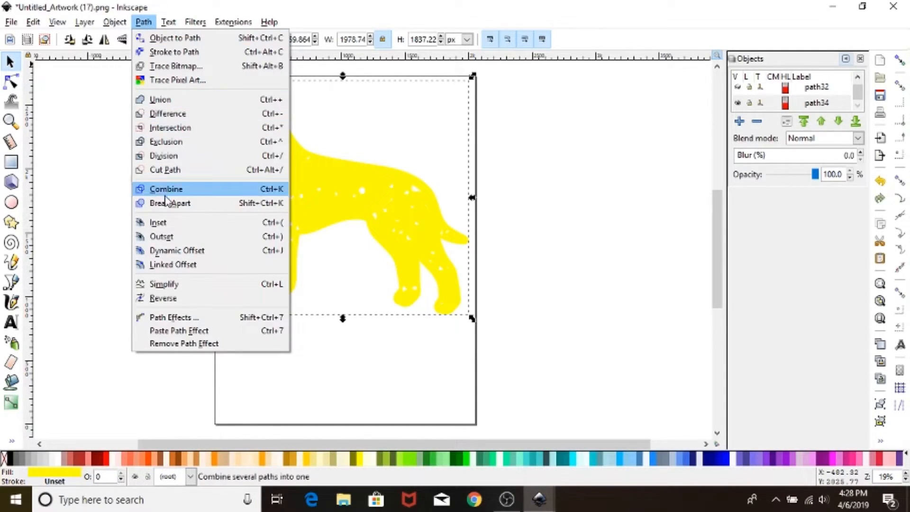
Step: Break Apart the yellow silhouette and inspect the main piece and a head fragment
{"action": "left_click", "coordinate": [169, 203]}
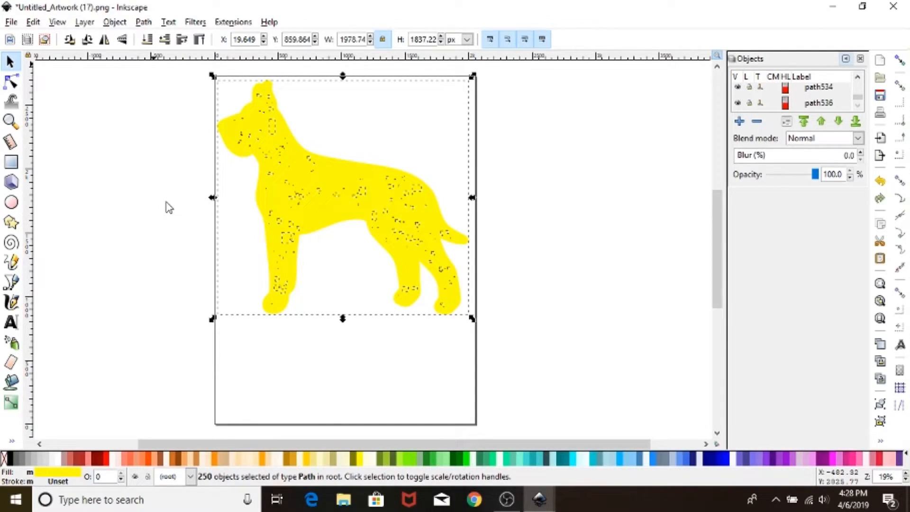
{"action": "mouse_move", "coordinate": [374, 203]}
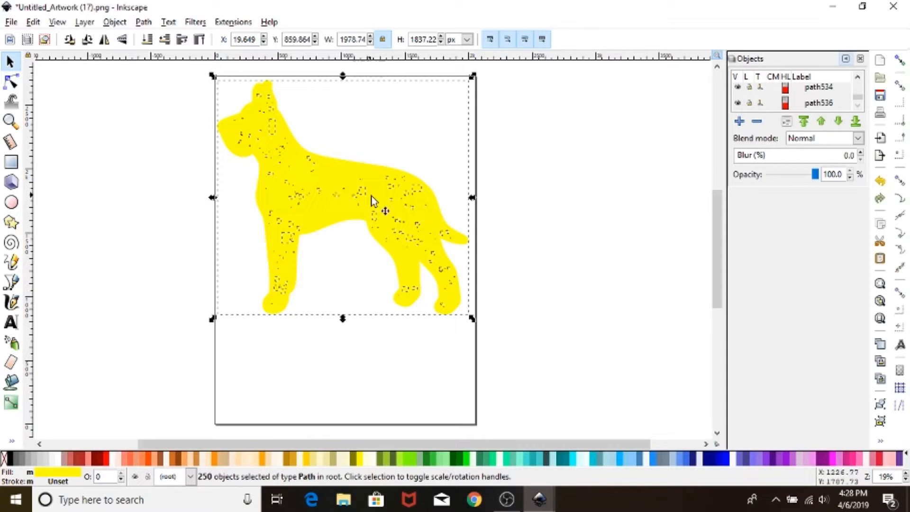
{"action": "mouse_move", "coordinate": [407, 287]}
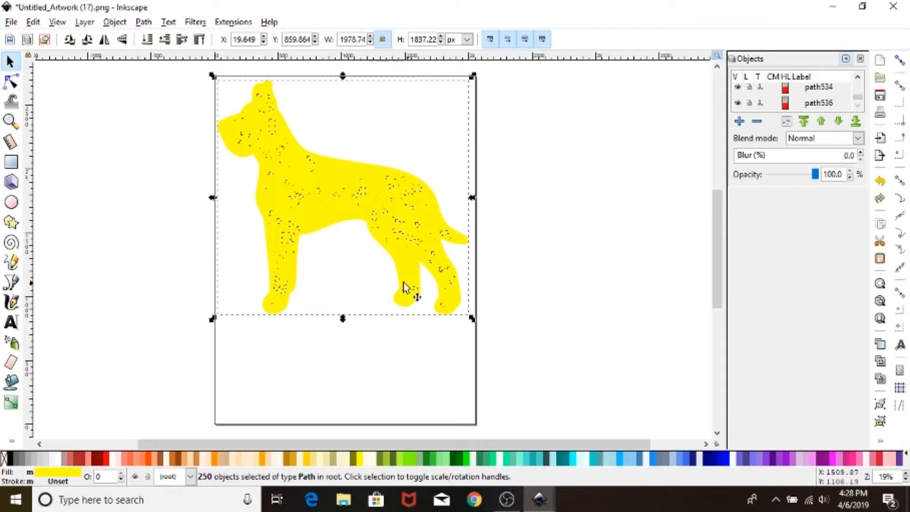
{"action": "mouse_move", "coordinate": [273, 172]}
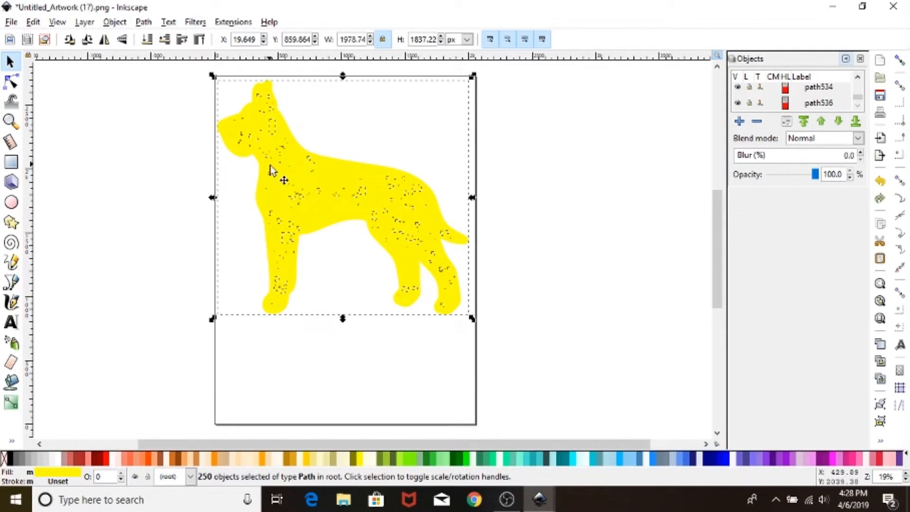
{"action": "mouse_move", "coordinate": [341, 353]}
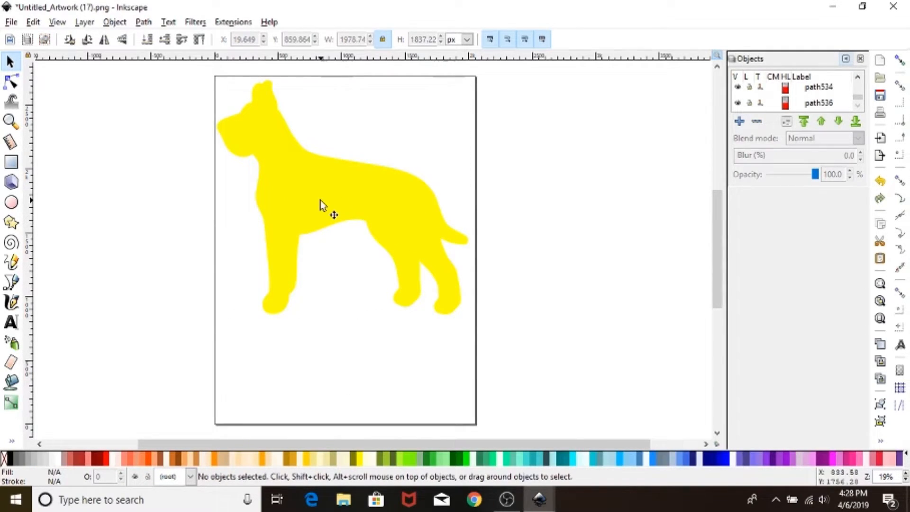
{"action": "left_click", "coordinate": [334, 213]}
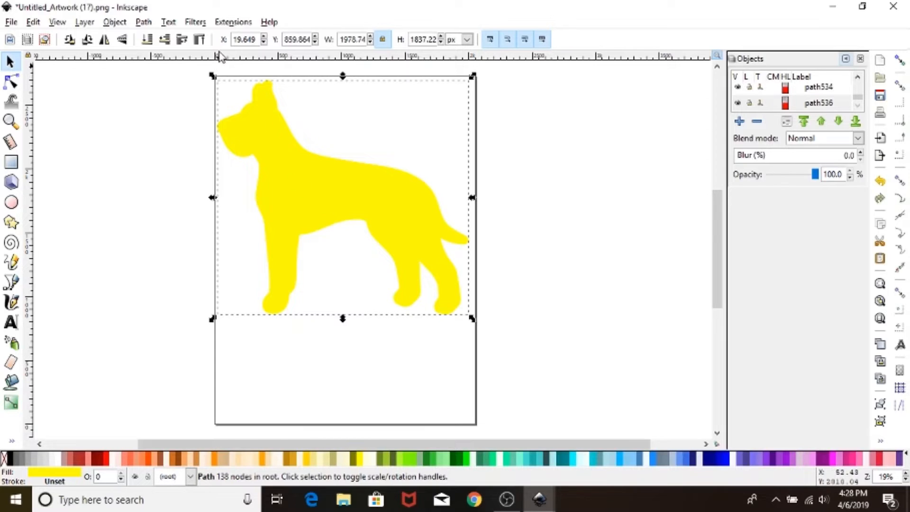
{"action": "mouse_move", "coordinate": [257, 129]}
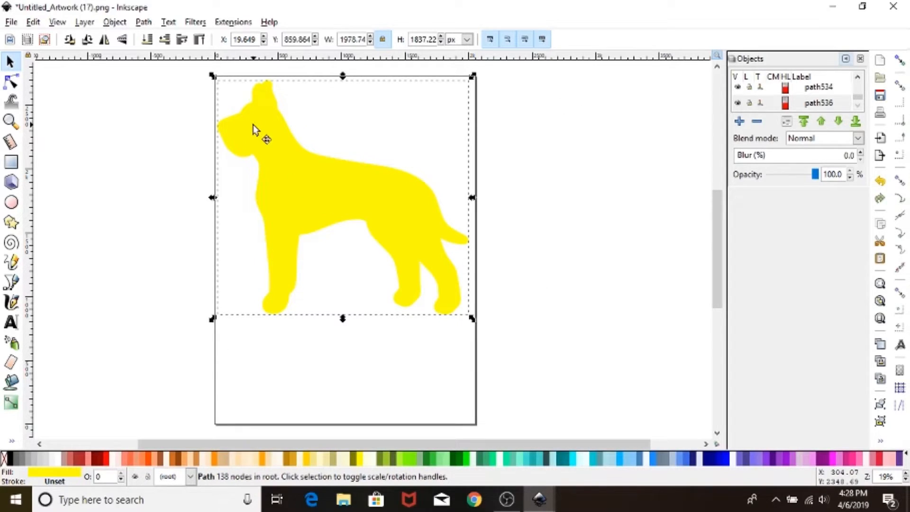
{"action": "left_click", "coordinate": [251, 126]}
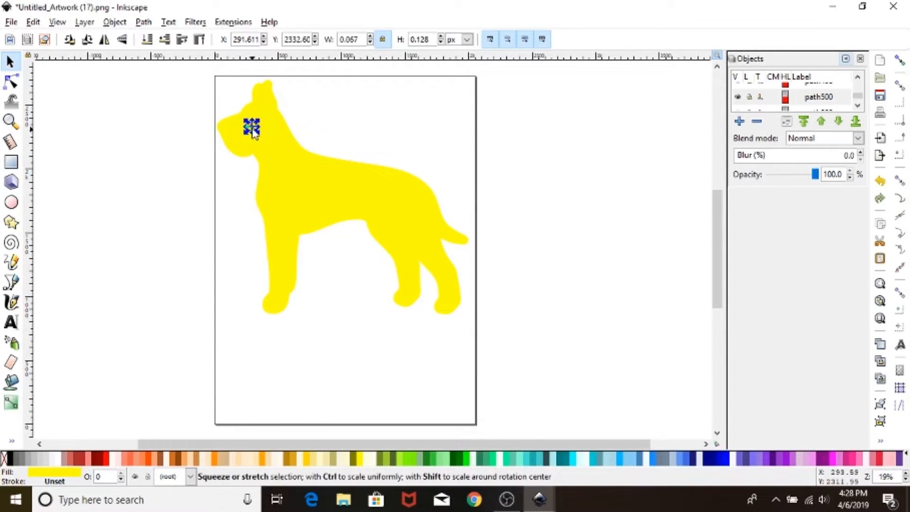
{"action": "left_click", "coordinate": [331, 221]}
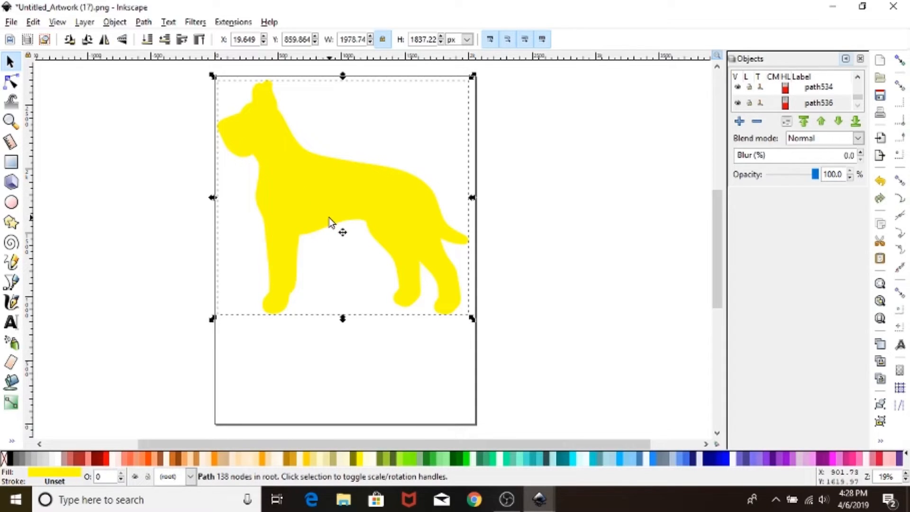
{"action": "mouse_move", "coordinate": [200, 306]}
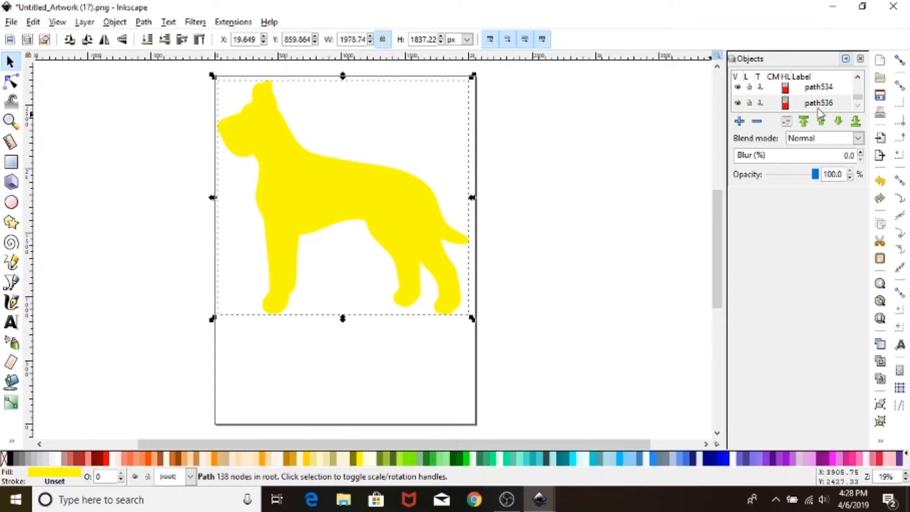
{"action": "mouse_move", "coordinate": [779, 110]}
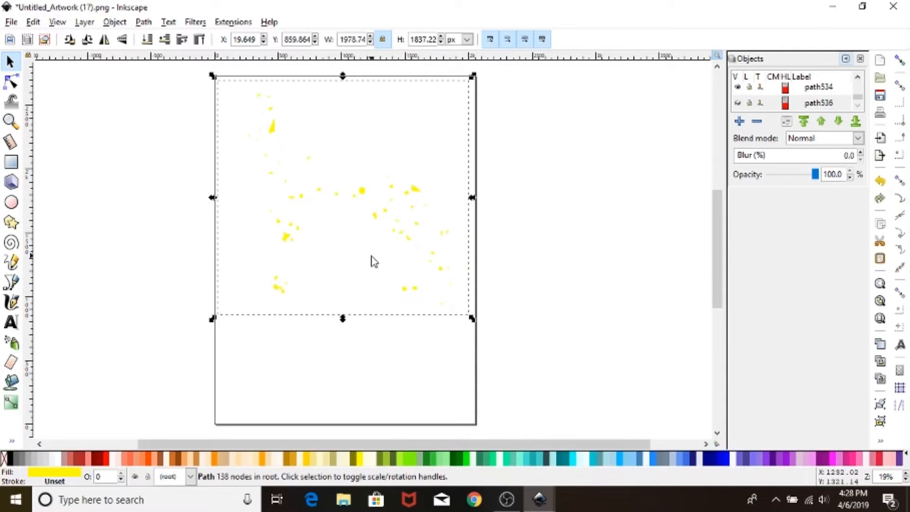
{"action": "mouse_move", "coordinate": [353, 255]}
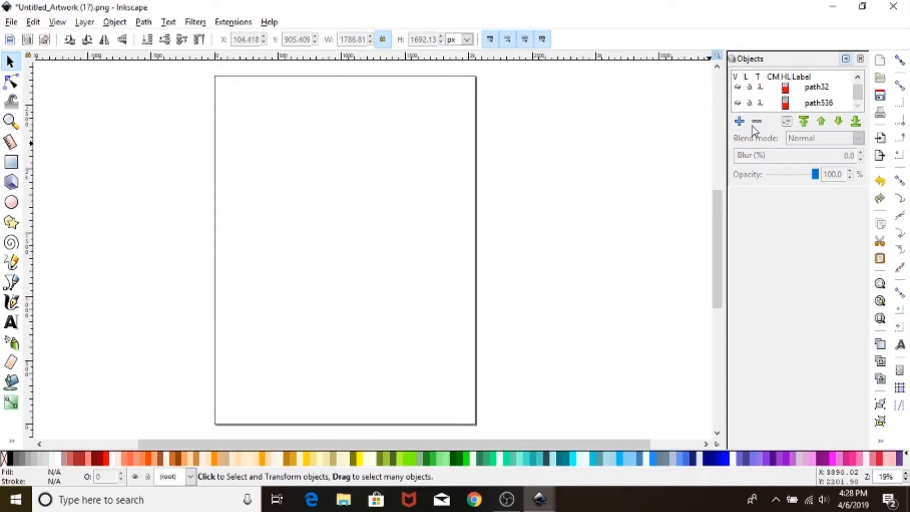
{"action": "mouse_move", "coordinate": [778, 188]}
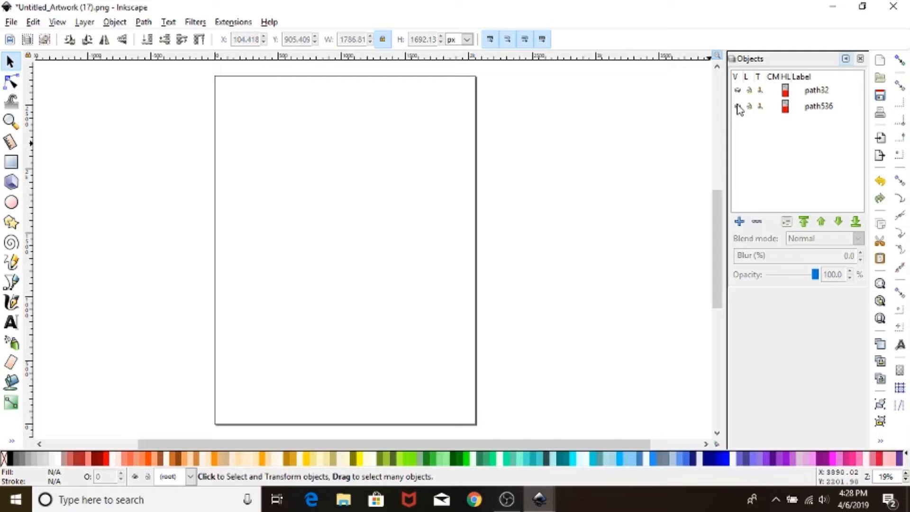
Step: Make the yellow silhouette visible again after the stray fragments are gone
{"action": "left_click", "coordinate": [737, 106]}
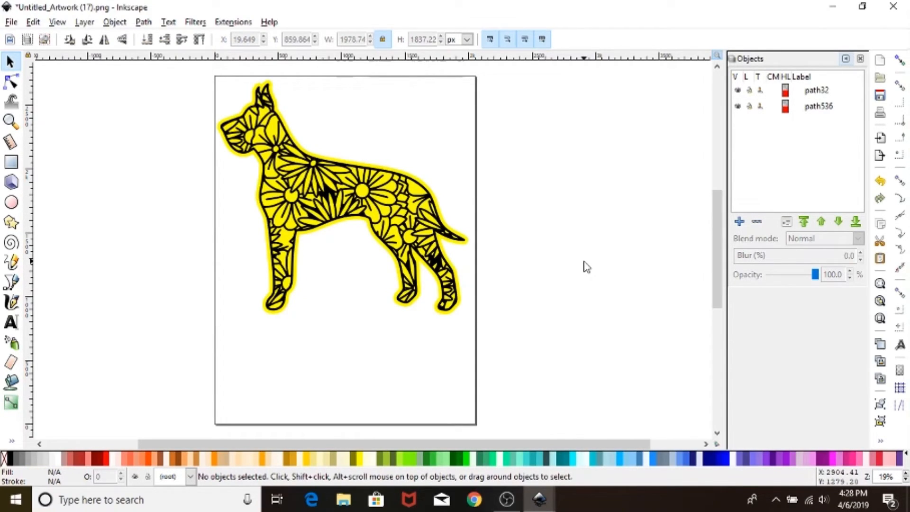
{"action": "mouse_move", "coordinate": [320, 172]}
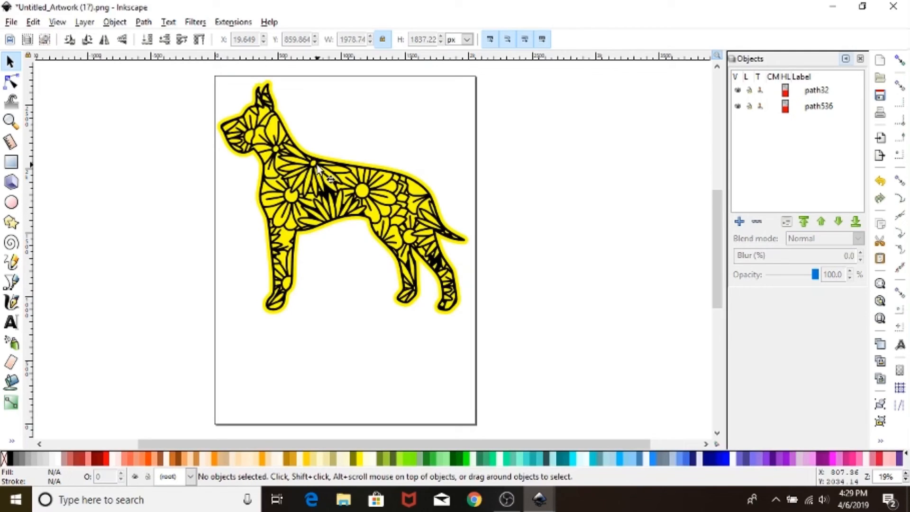
{"action": "mouse_move", "coordinate": [407, 218]}
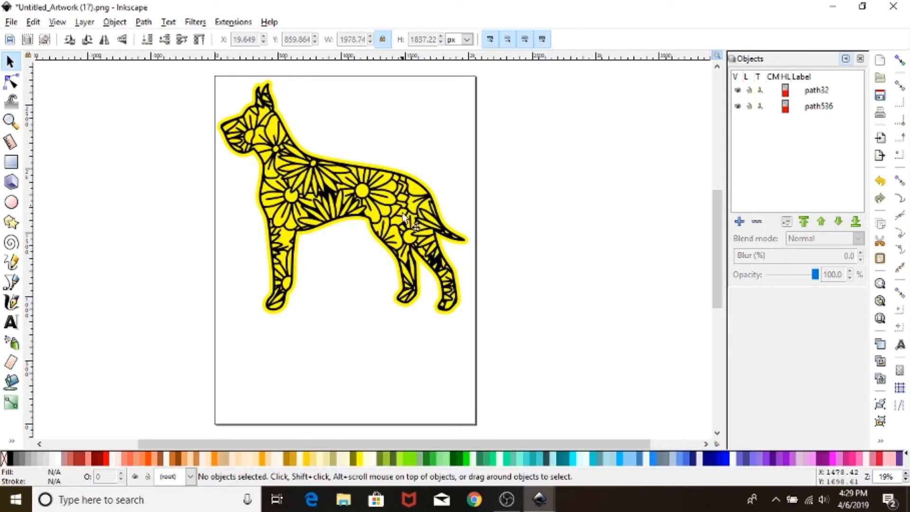
{"action": "mouse_move", "coordinate": [392, 424]}
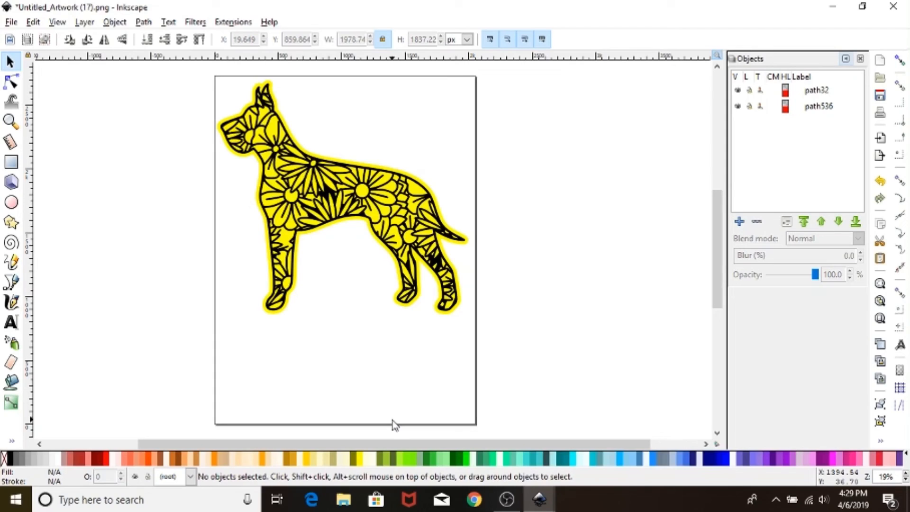
{"action": "mouse_move", "coordinate": [359, 358]}
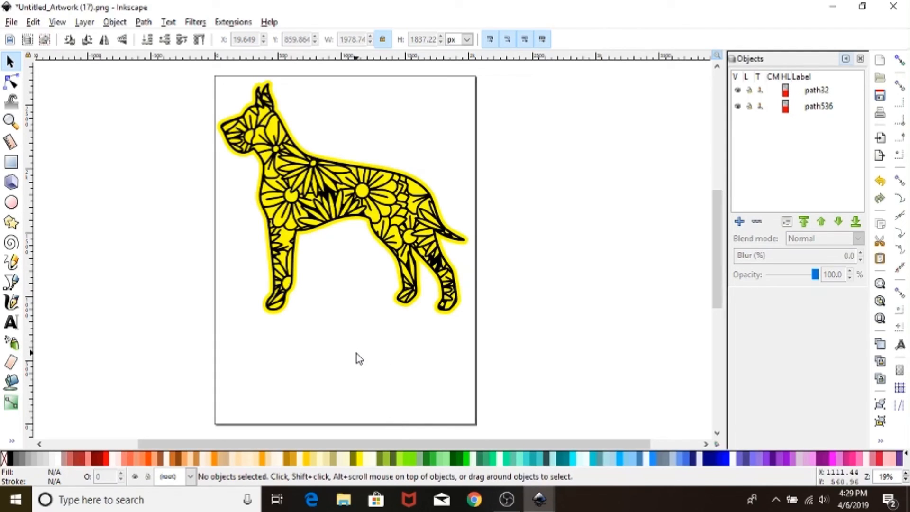
{"action": "mouse_move", "coordinate": [394, 243]}
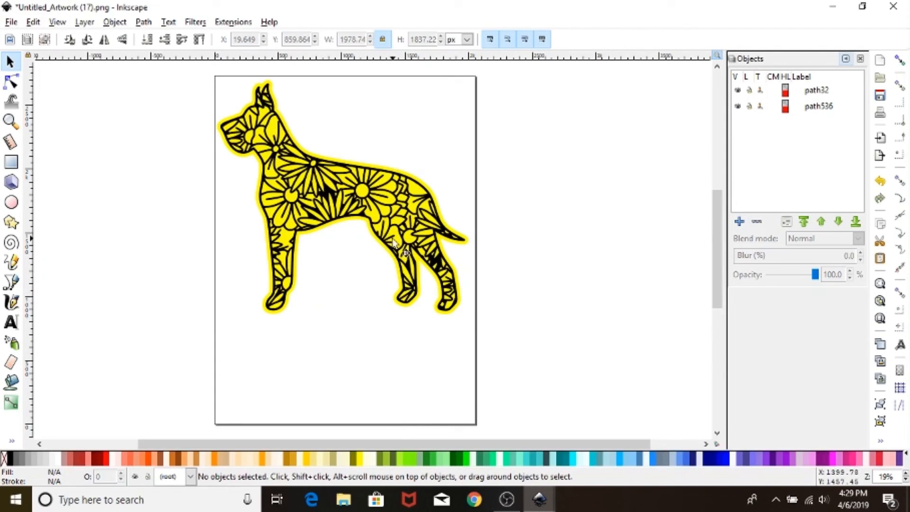